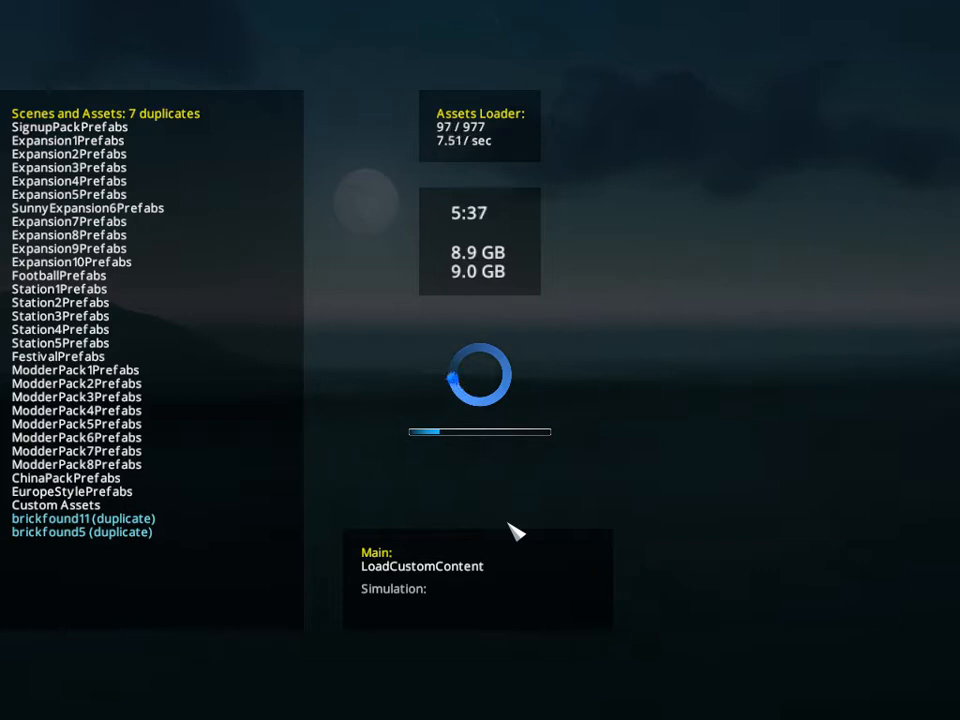
pyautogui.moveTo(150, 172)
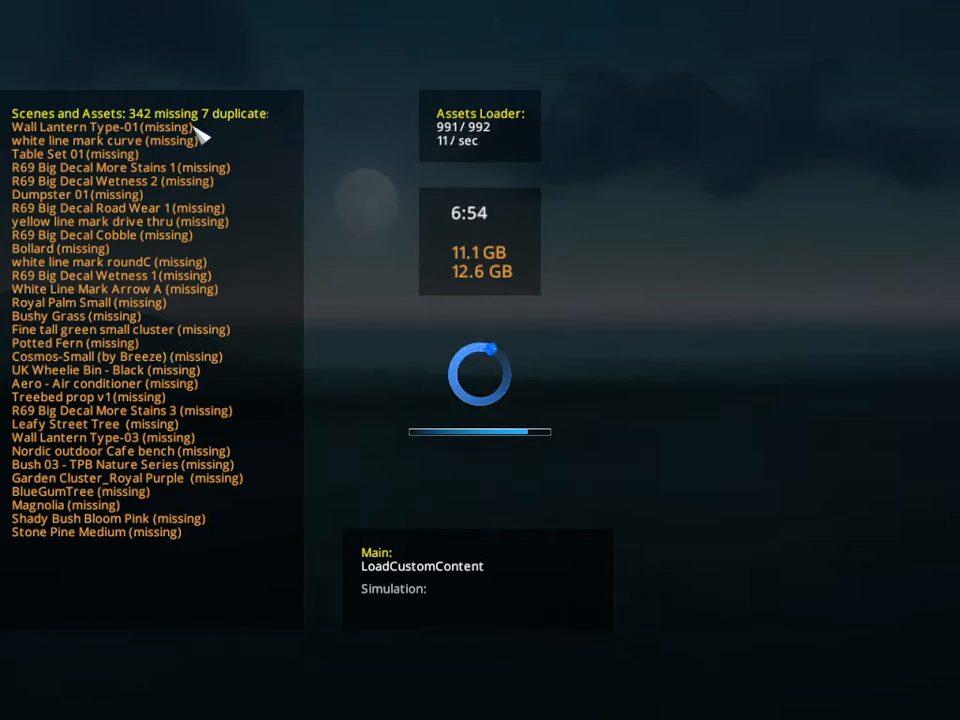
pyautogui.moveTo(490, 280)
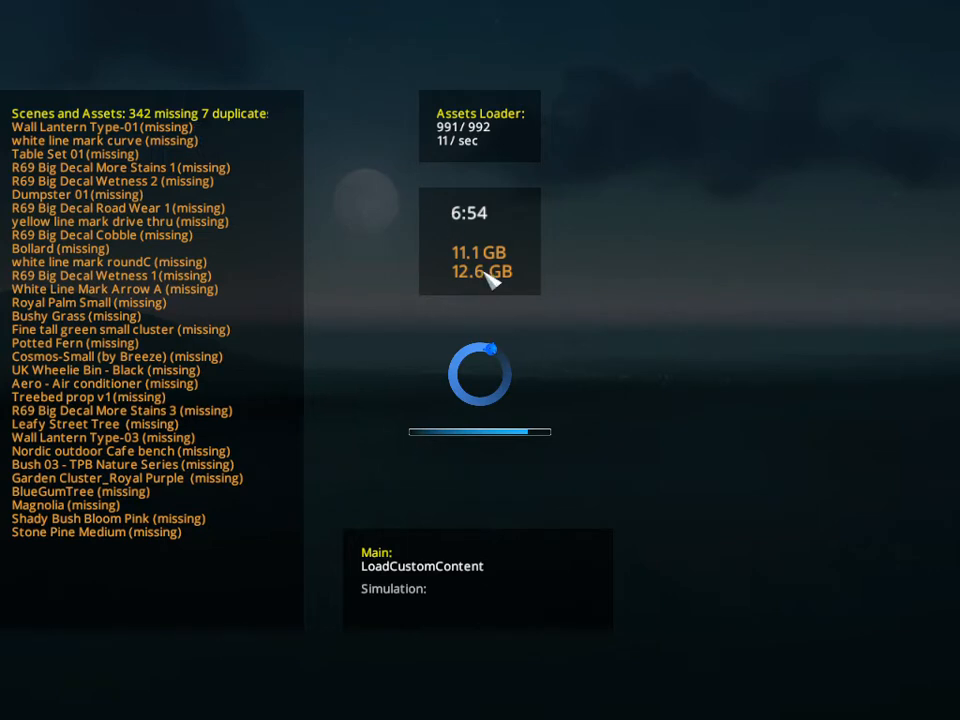
pyautogui.moveTo(398, 403)
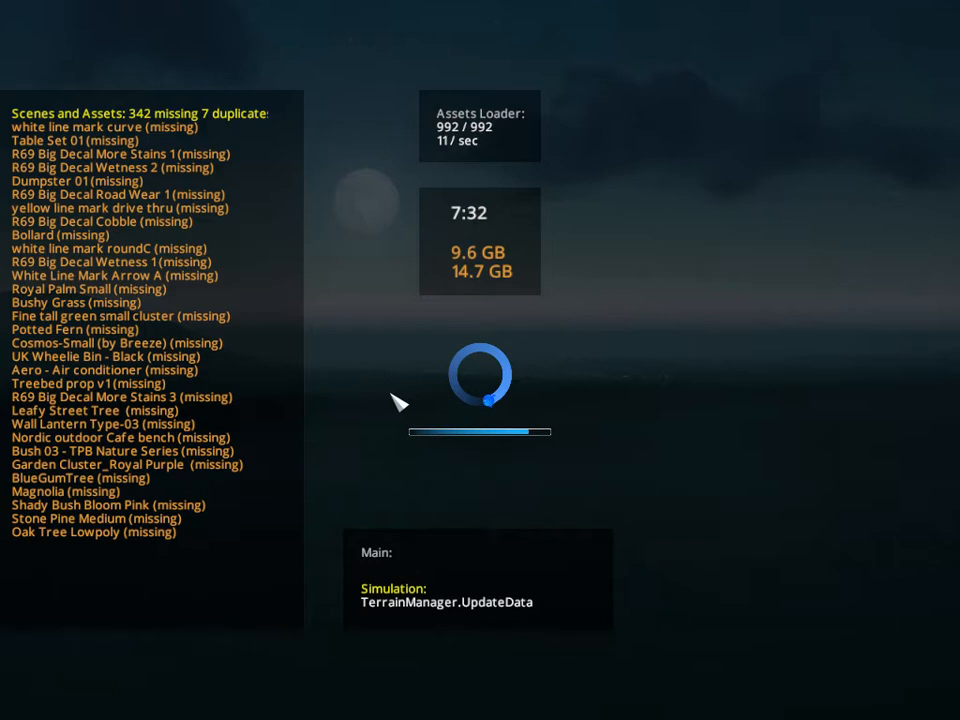
pyautogui.moveTo(500, 290)
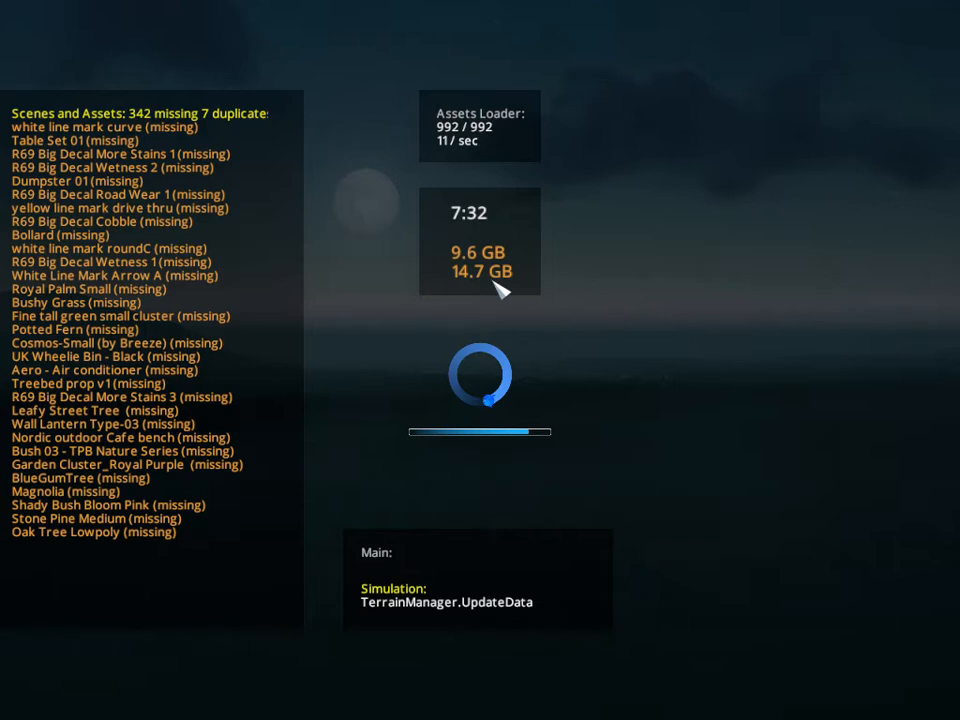
pyautogui.moveTo(505, 288)
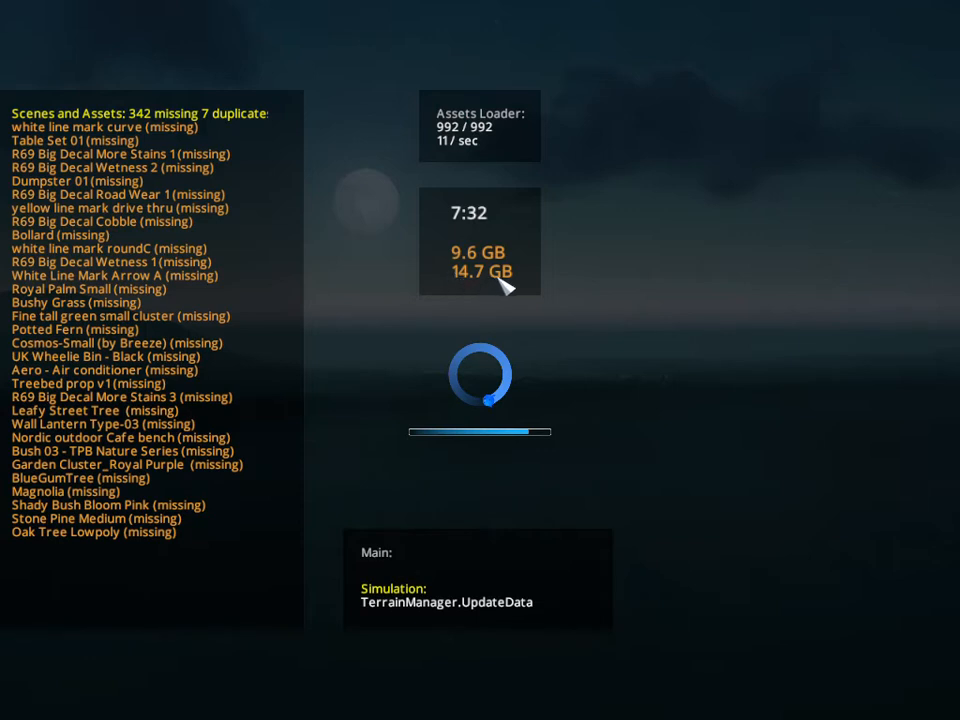
pyautogui.moveTo(465, 295)
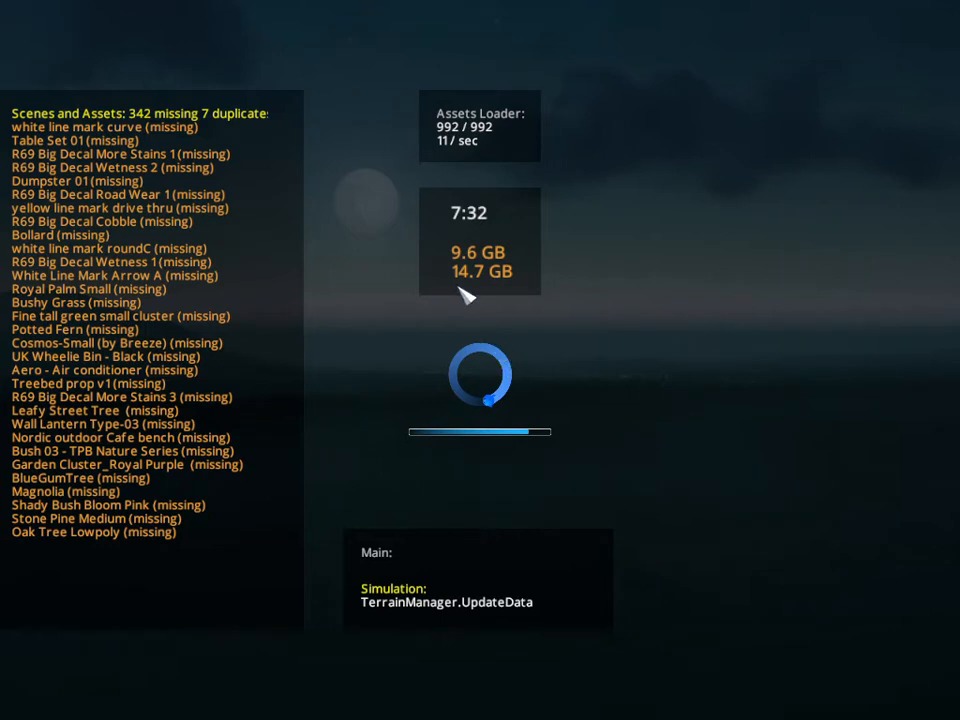
pyautogui.moveTo(470, 270)
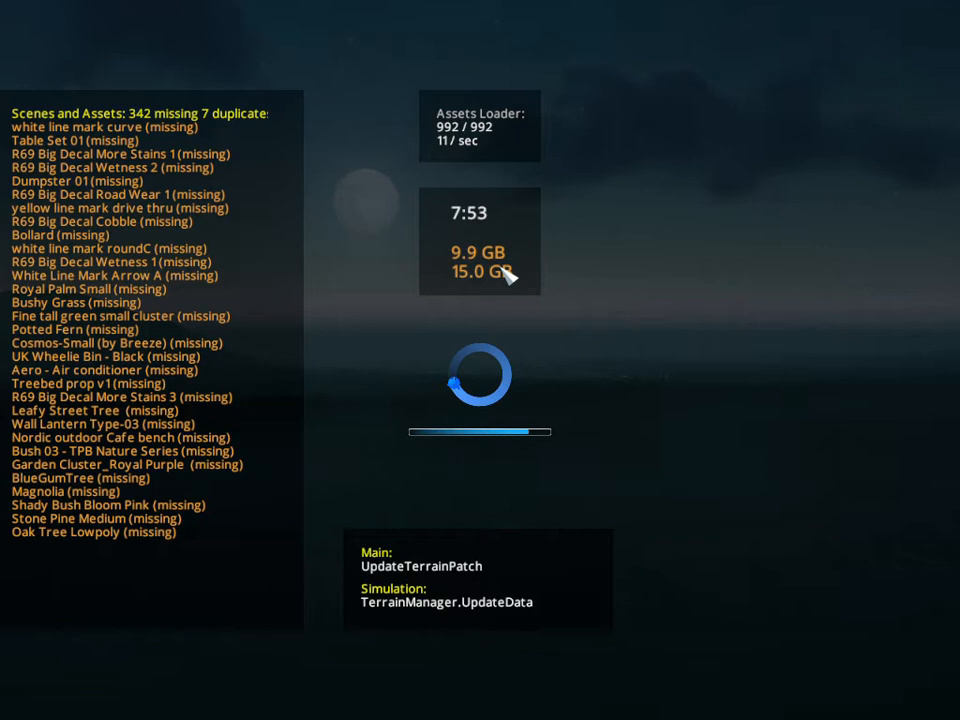
pyautogui.moveTo(435, 585)
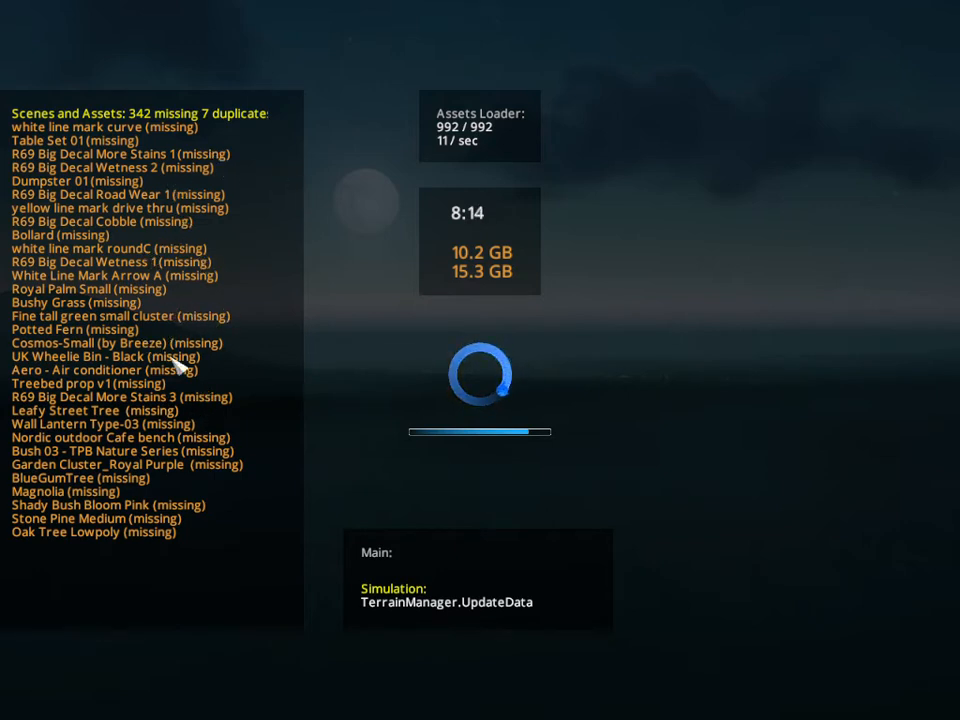
pyautogui.moveTo(253, 325)
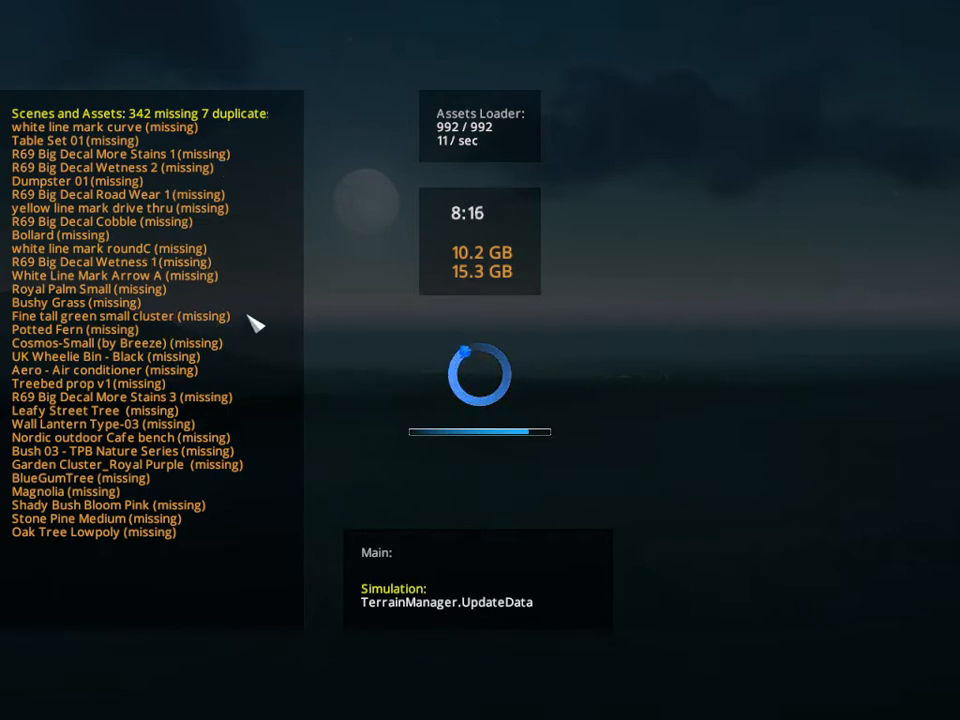